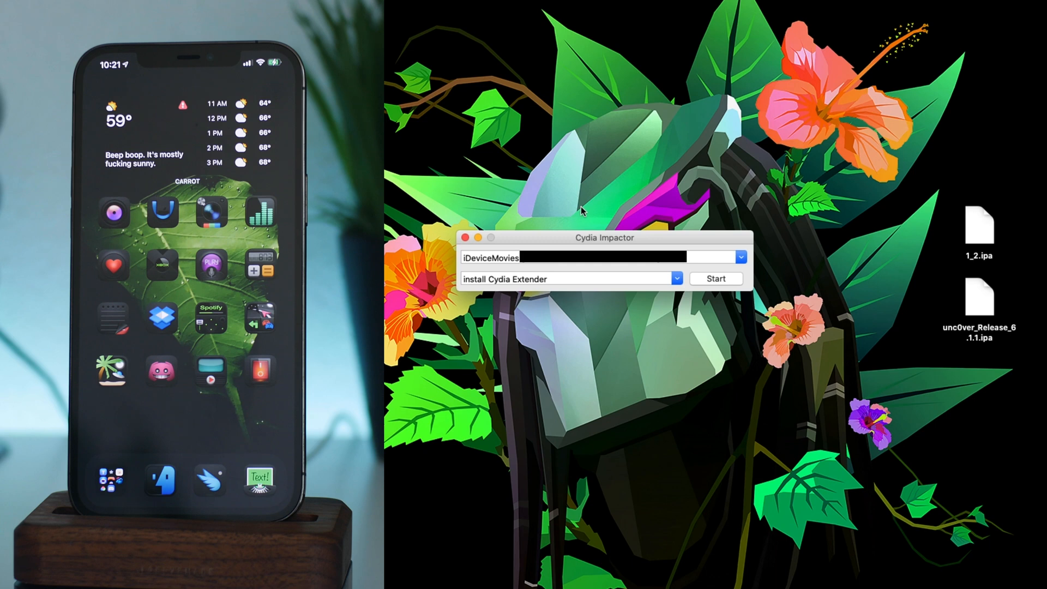
mouse_move(618, 187)
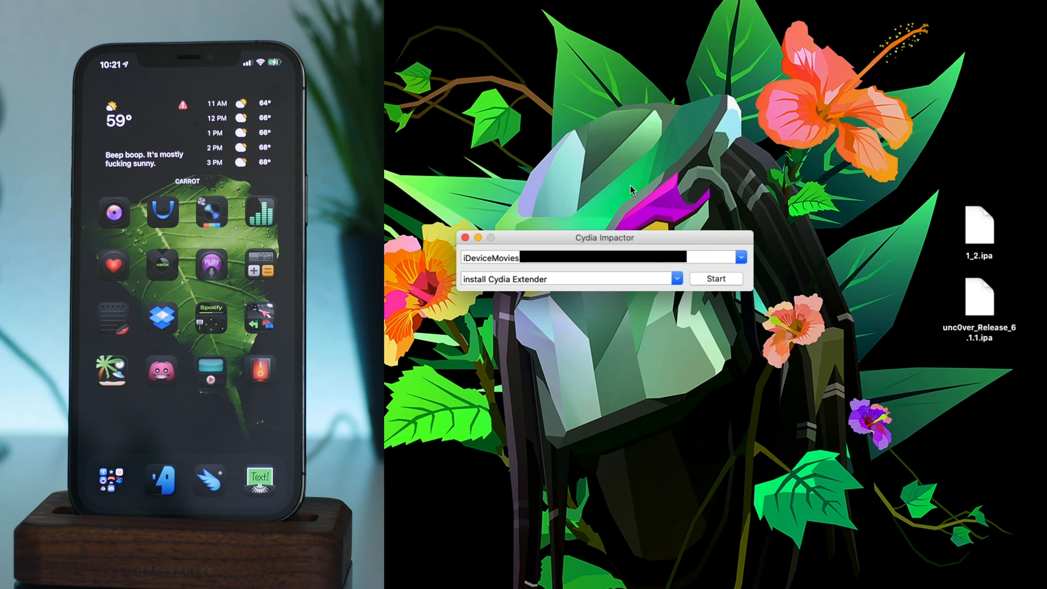
mouse_move(672, 157)
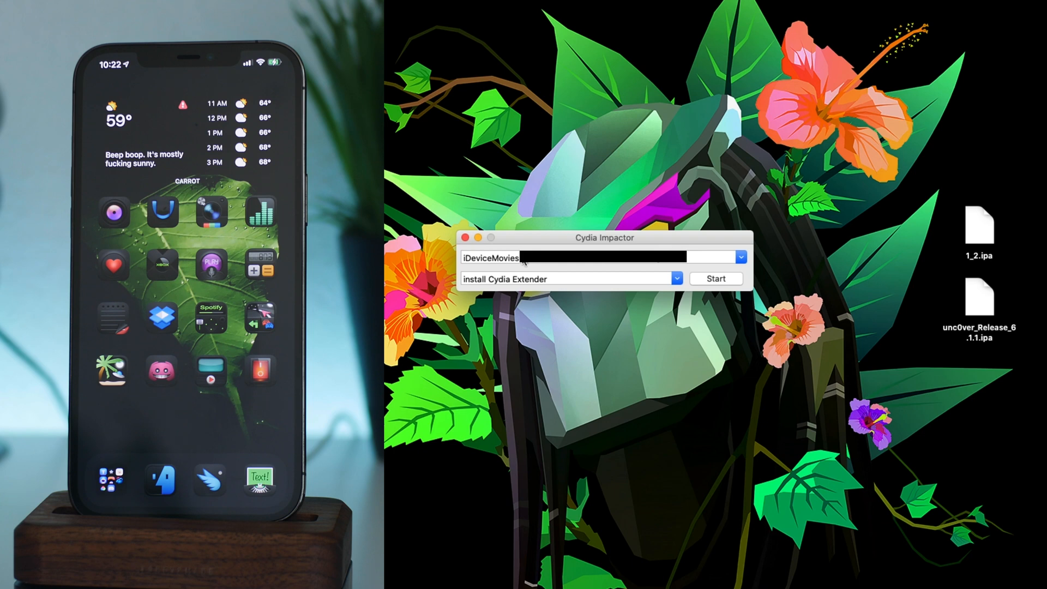
mouse_move(596, 282)
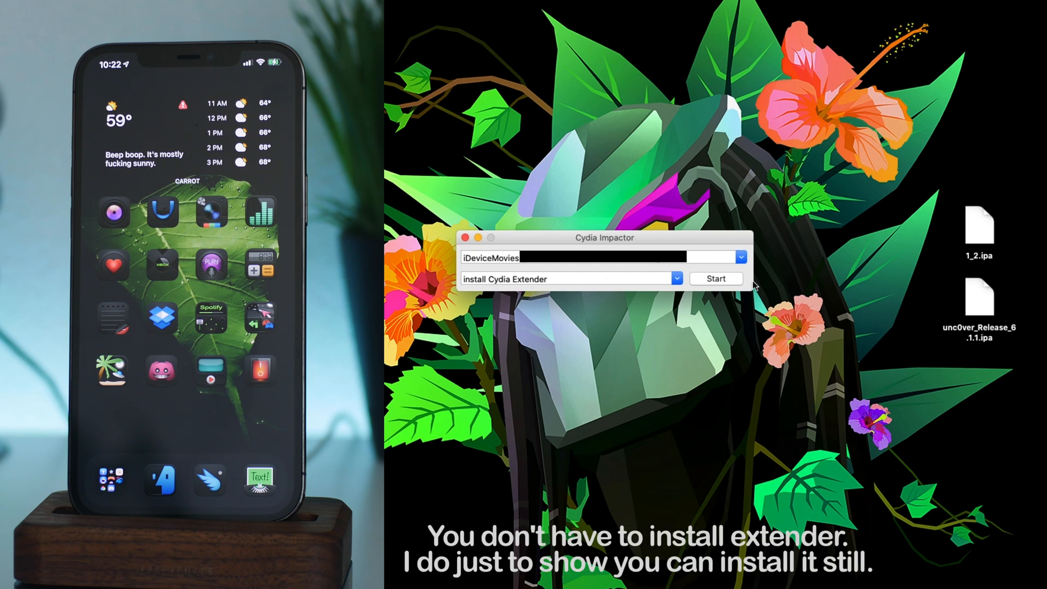
- Install Cydia Extender onto the iPhone, submitting the Apple ID password to sign it
click(715, 278)
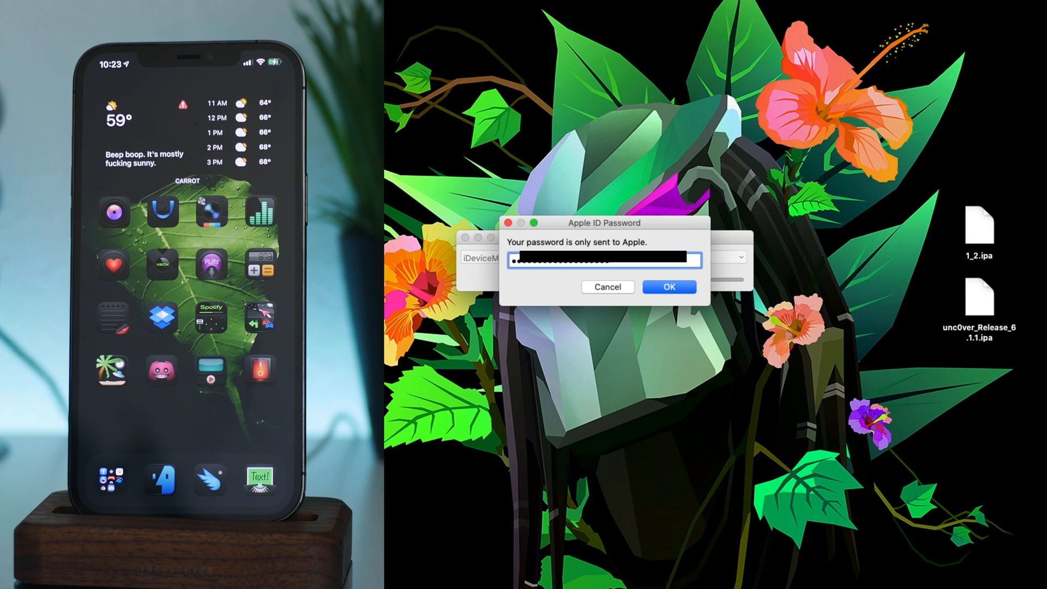
click(668, 287)
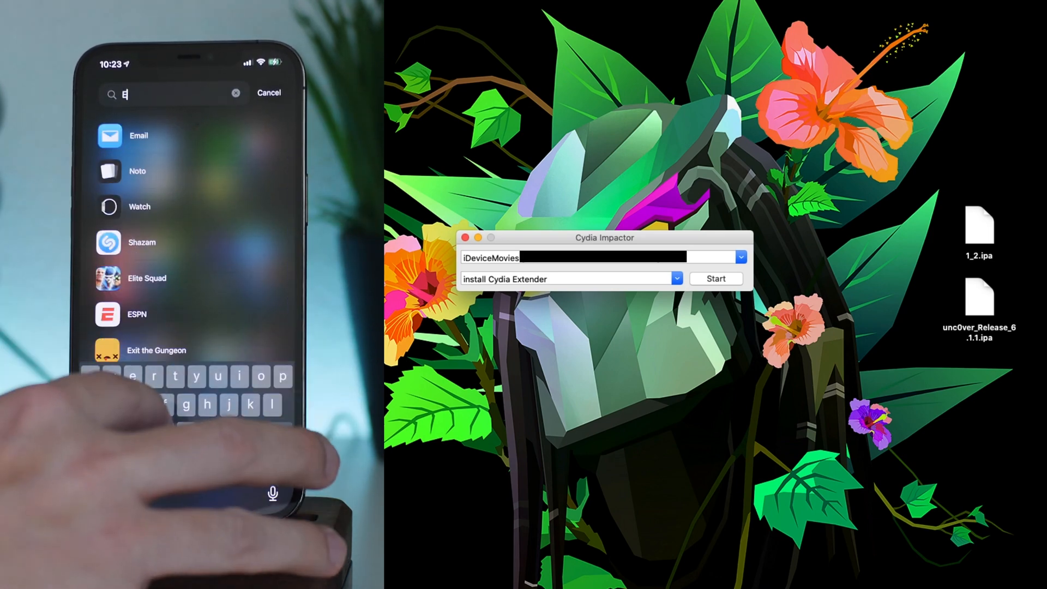
- Search the iPhone via Spotlight and scroll to find and launch Cydia Extender
text(x)
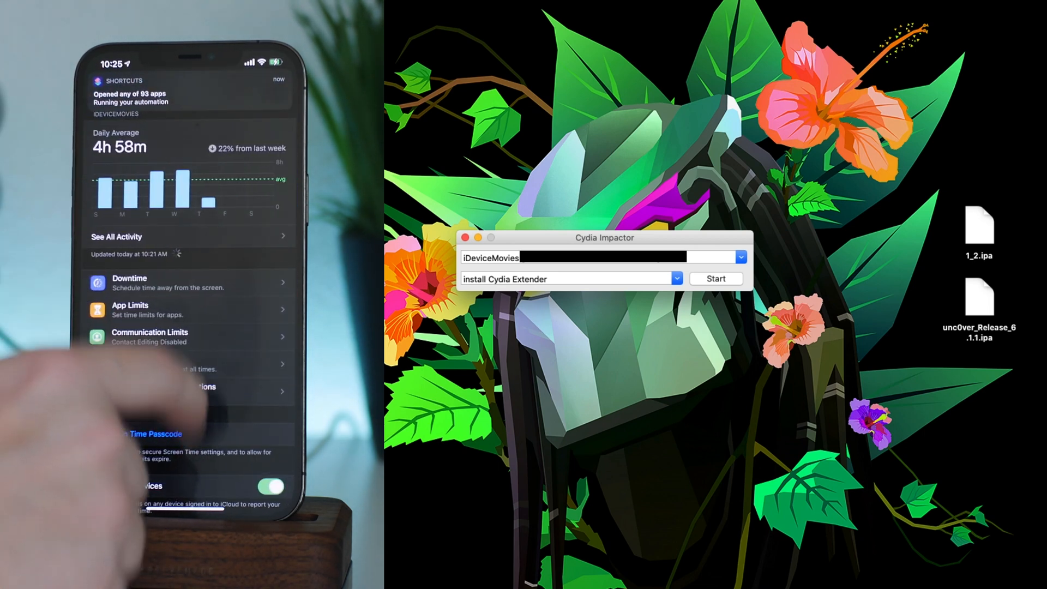
scroll(down, 3)
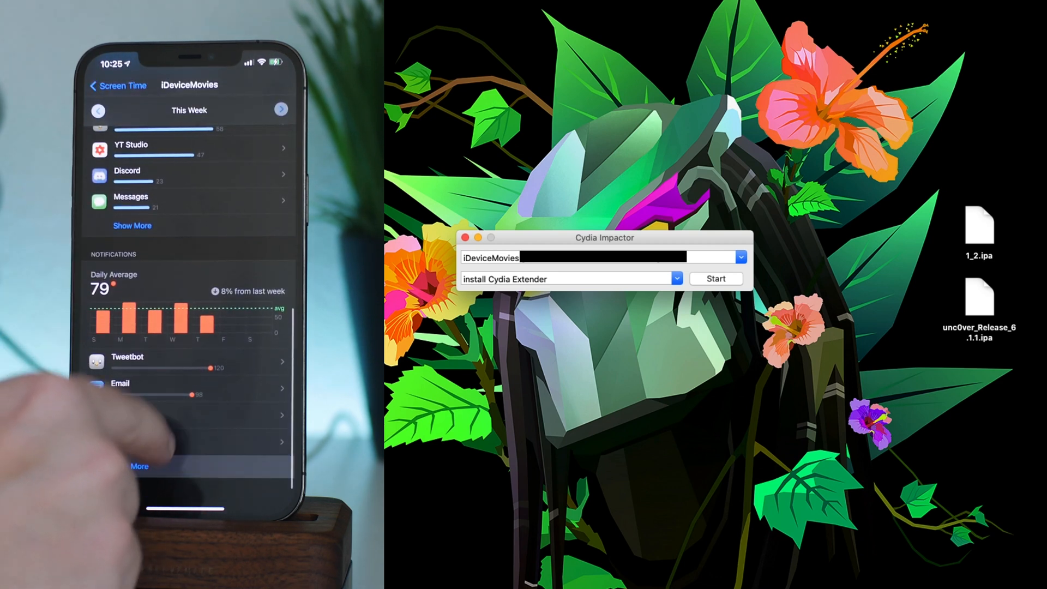
scroll(down, 3)
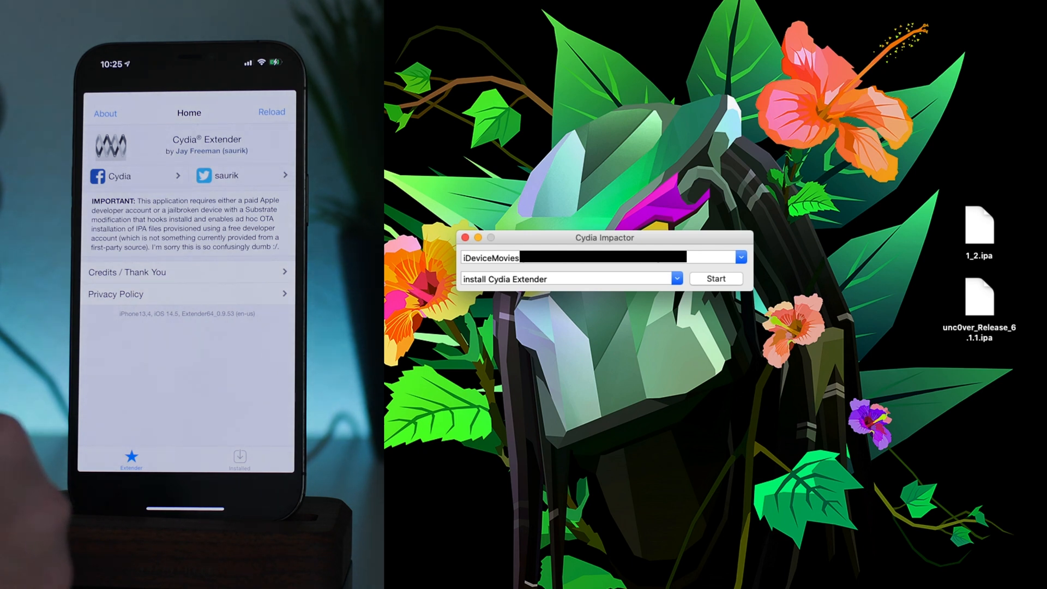
- Leave Cydia Extender's home screen and return to the iPhone App Library
click(238, 458)
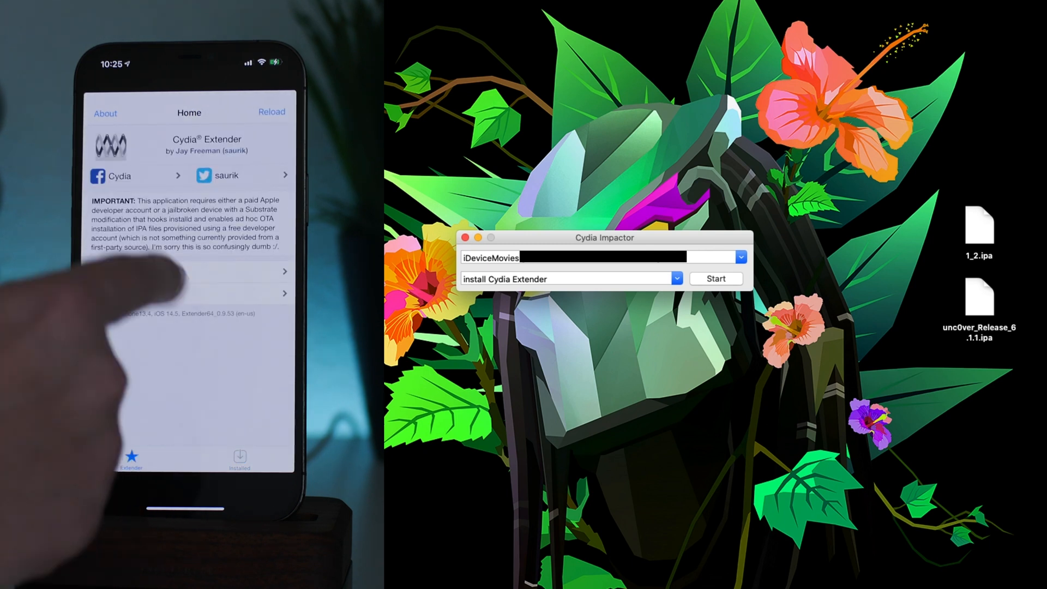
click(238, 460)
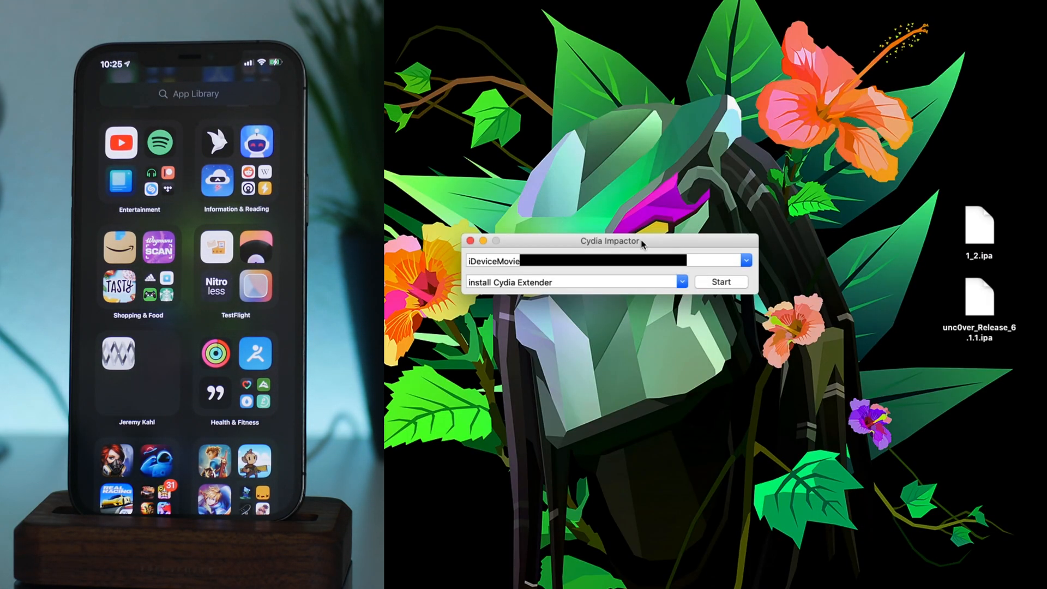
mouse_move(968, 288)
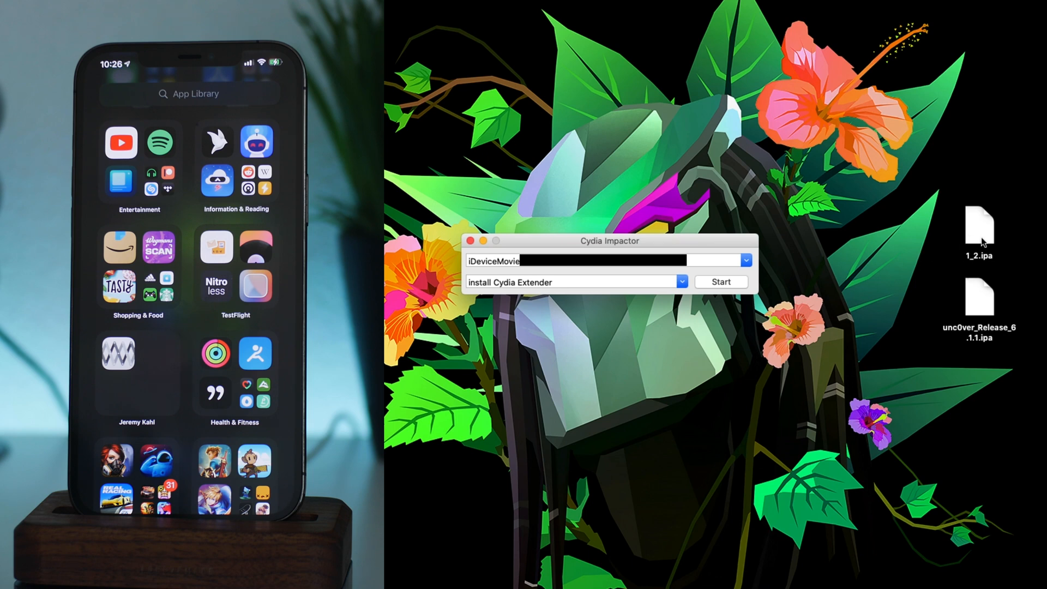
mouse_move(978, 314)
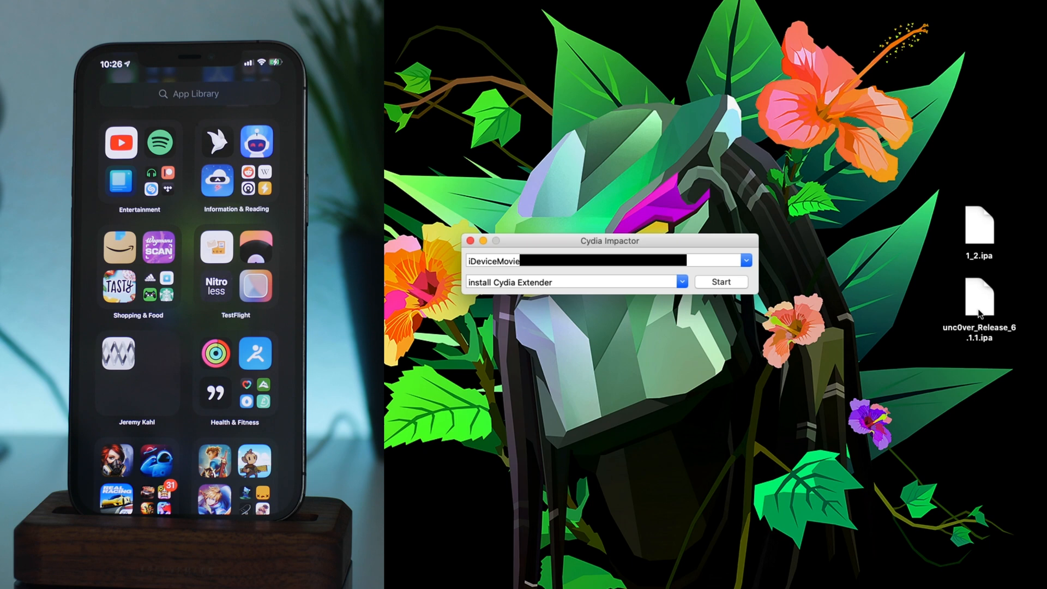
mouse_move(1034, 318)
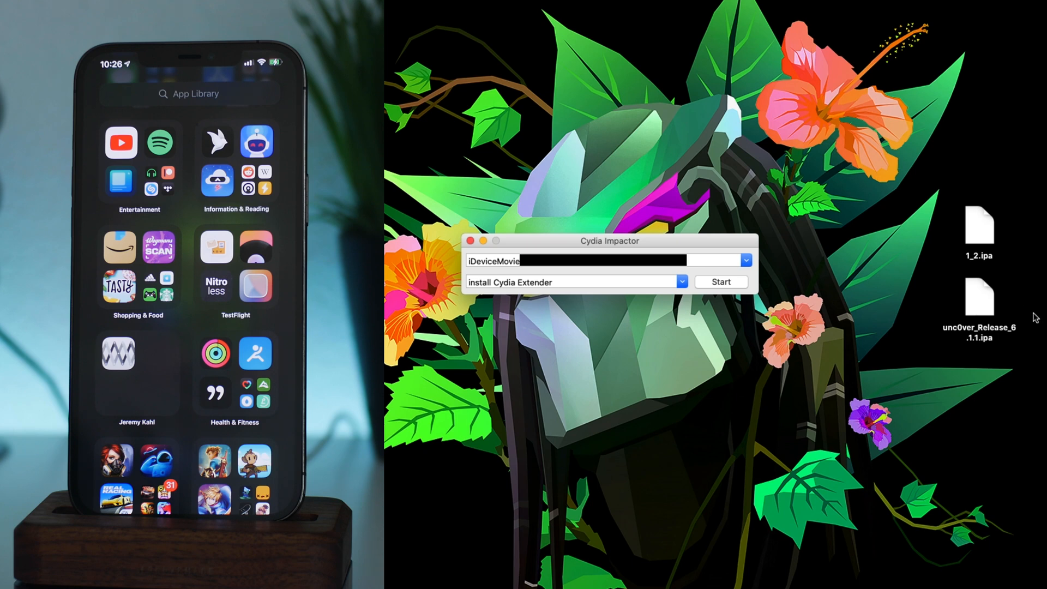
mouse_move(1037, 319)
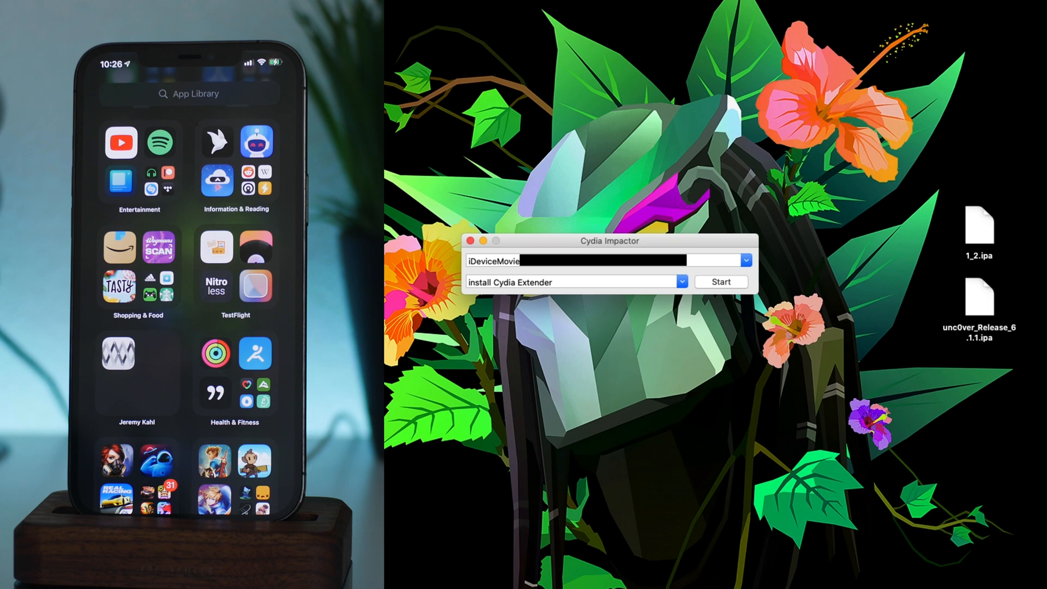
mouse_move(996, 312)
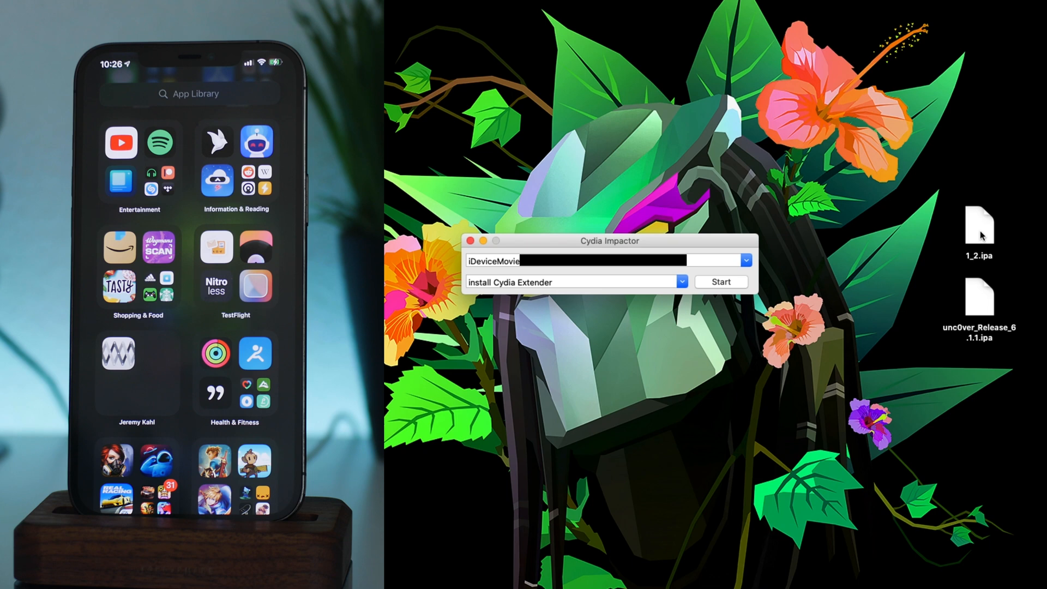
drag(979, 226, 651, 274)
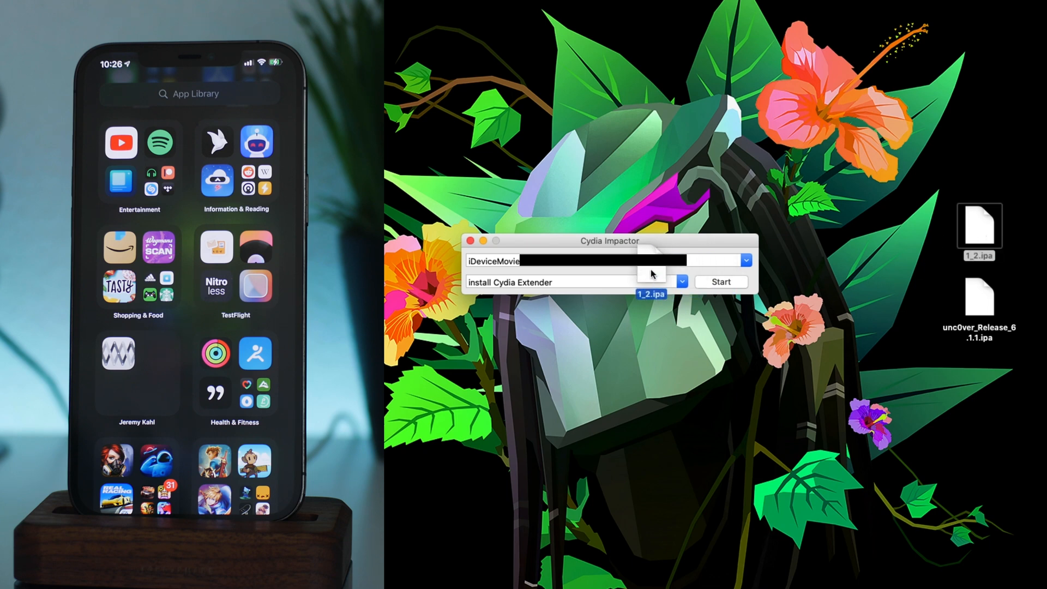
- Install the dropped 1_2.ipa, confirming the Apple ID username and entering its password
click(719, 282)
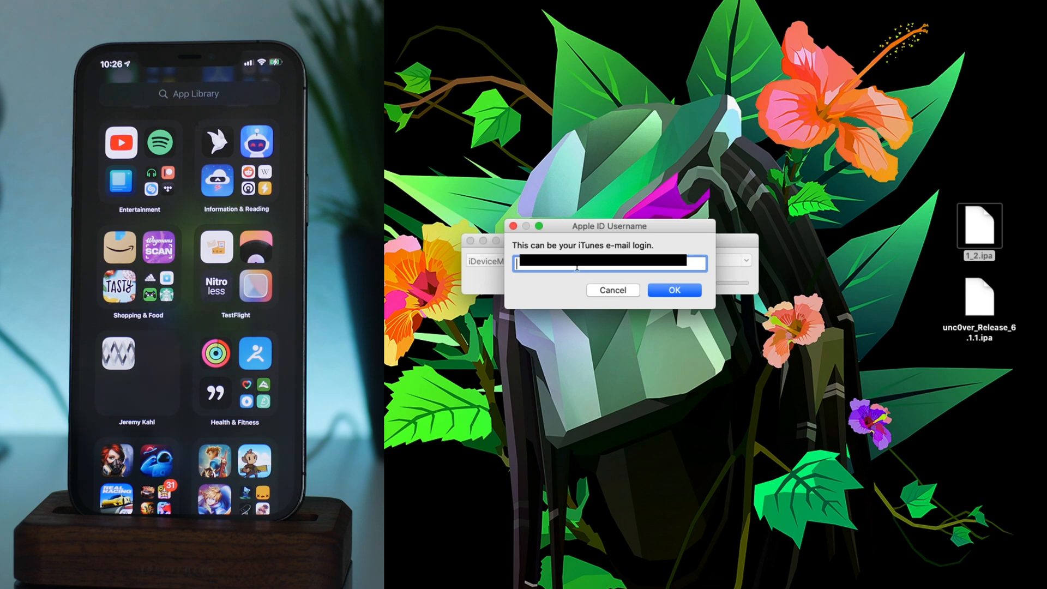
click(673, 289)
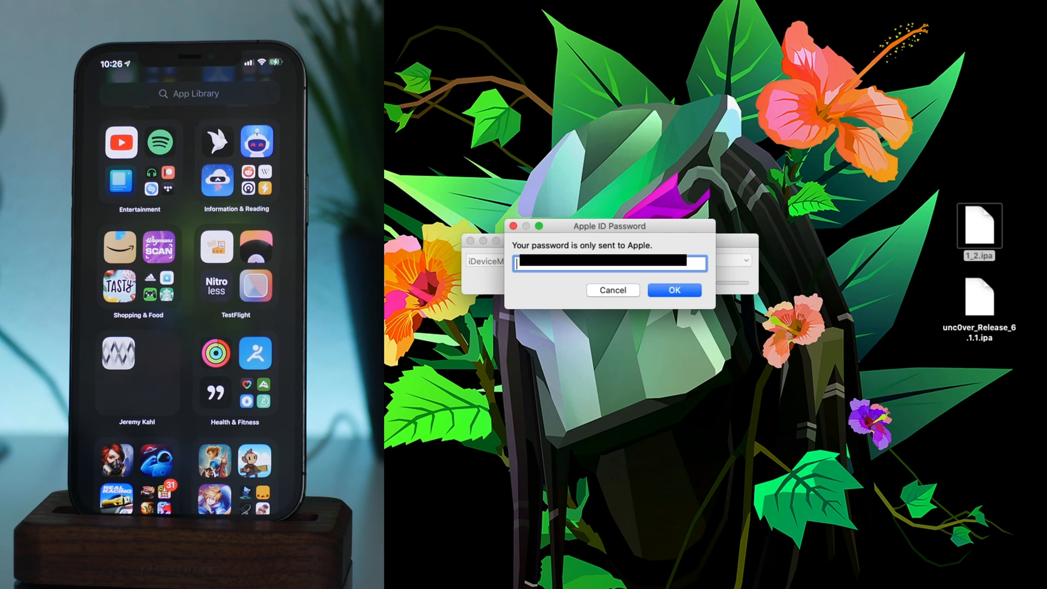
text(password)
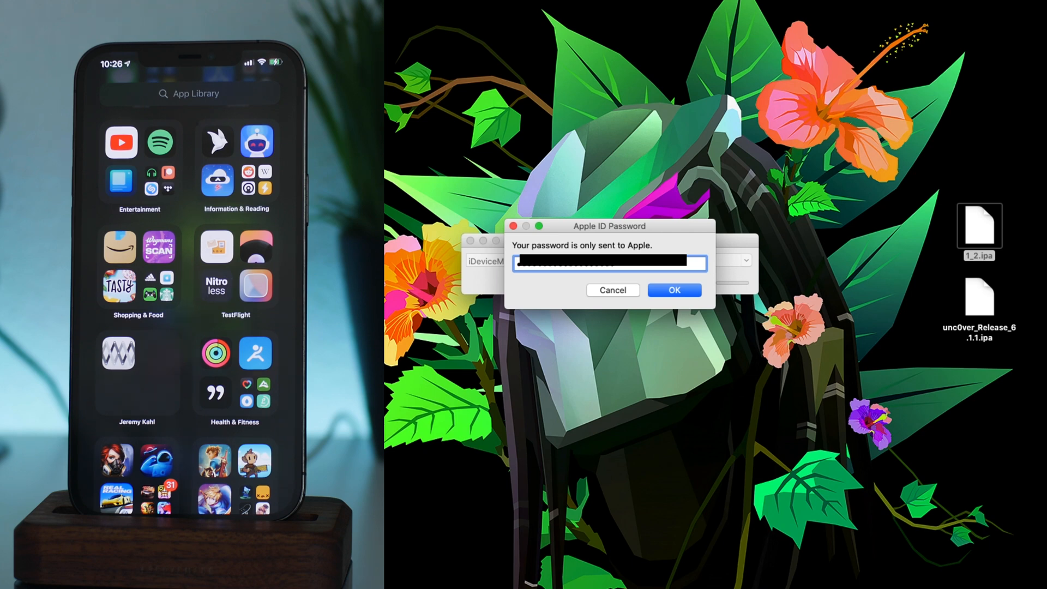
click(673, 289)
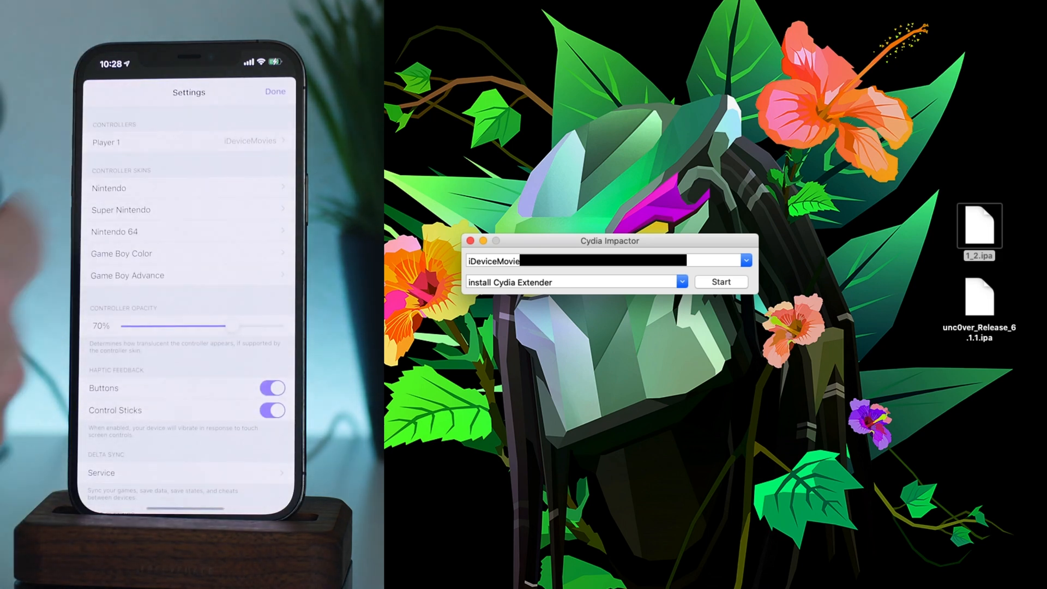
- Scroll through Delta's emulator settings, then view Cydia Extender's empty Installed tab
scroll(down, 3)
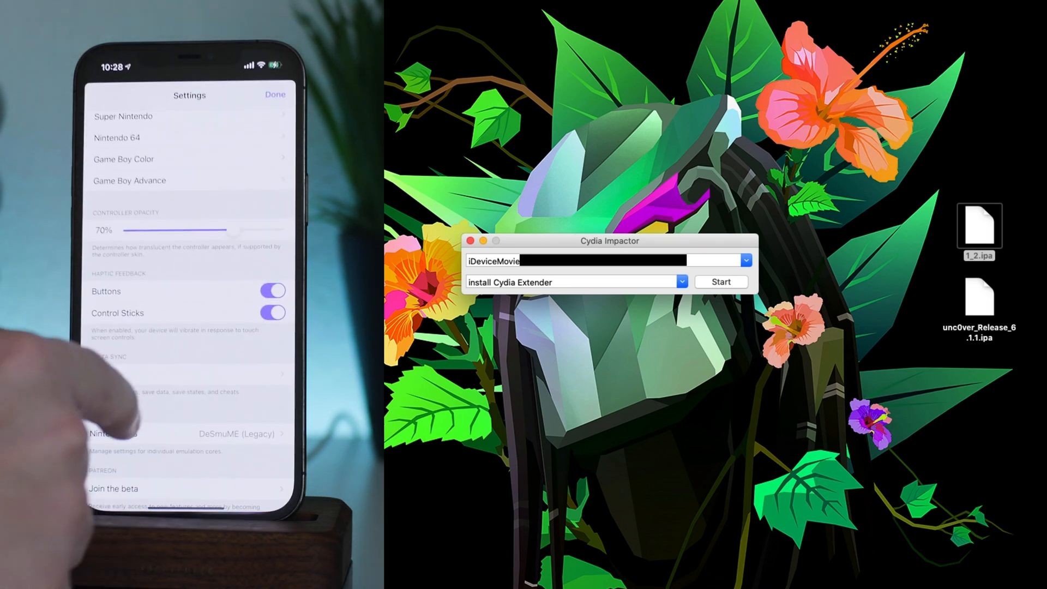
scroll(down, 3)
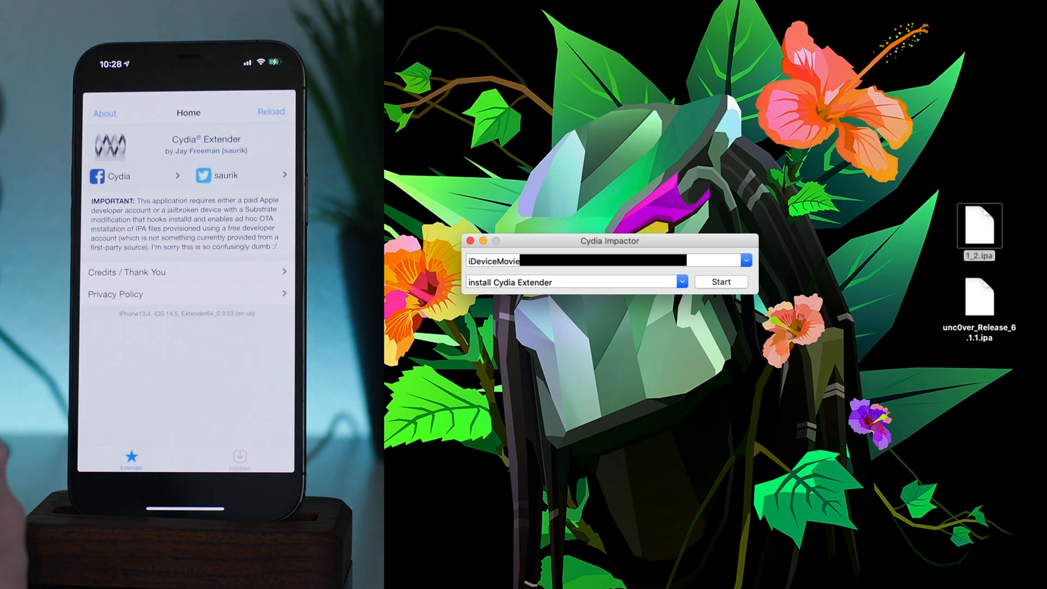
click(238, 457)
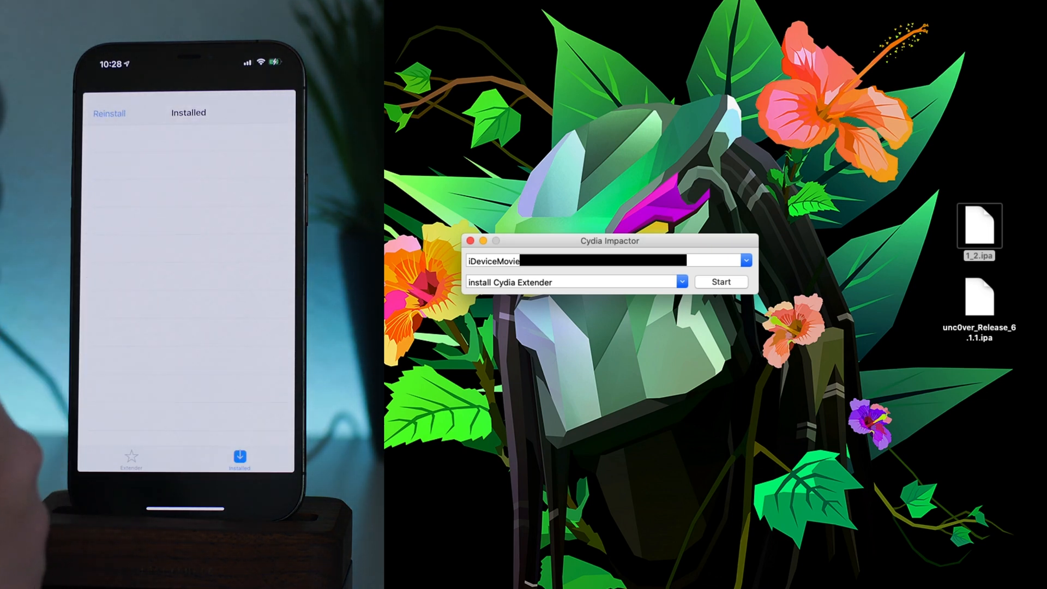